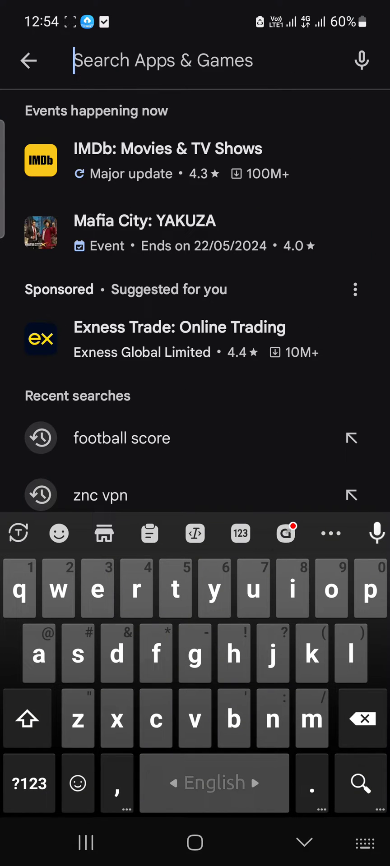
Search Play Store for 'znc vpn' and open the ZNC VPN Super Fast Clients listing.
{"action": "type", "text": "znc"}
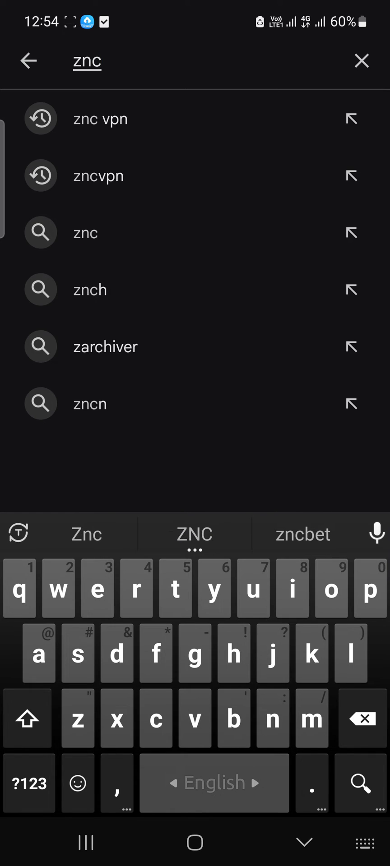
{"action": "left_click", "coordinate": [100, 119]}
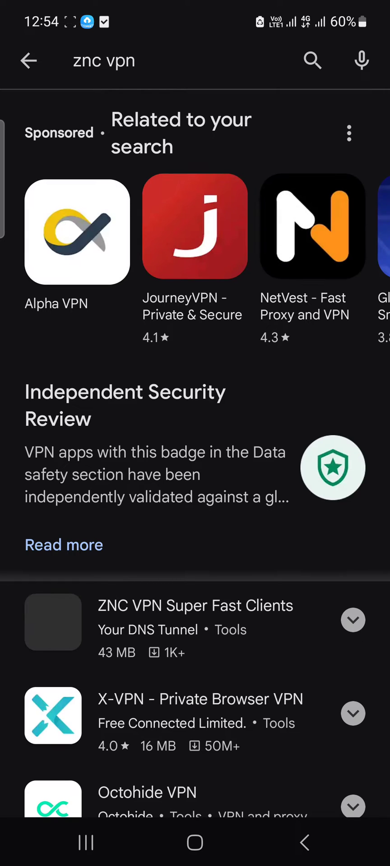
{"action": "left_click", "coordinate": [196, 605]}
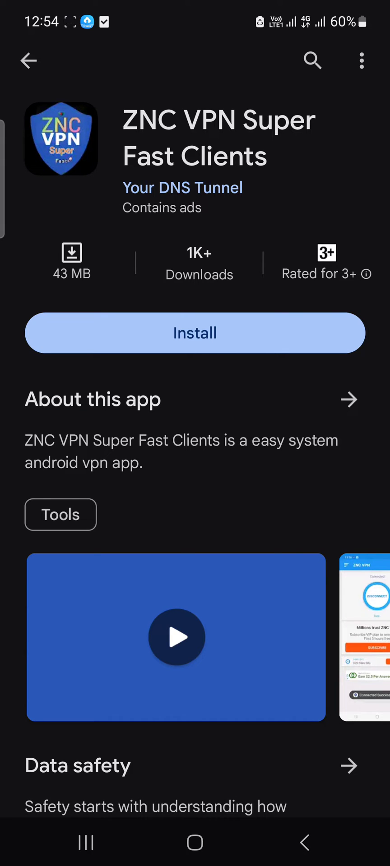
Install the app, downloading now over any network.
{"action": "left_click", "coordinate": [194, 333]}
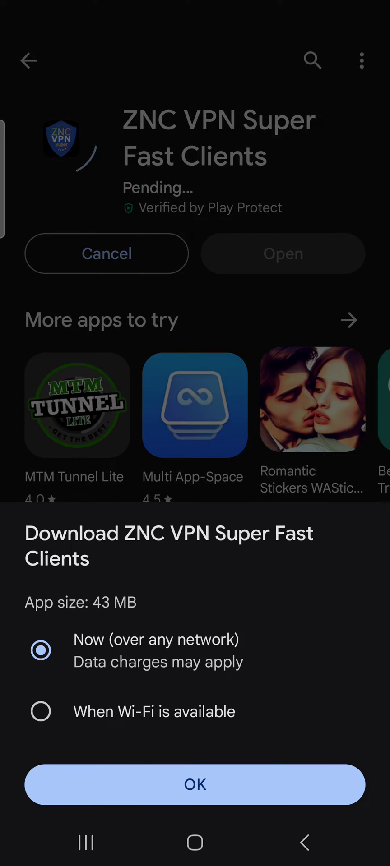
{"action": "left_click", "coordinate": [194, 784]}
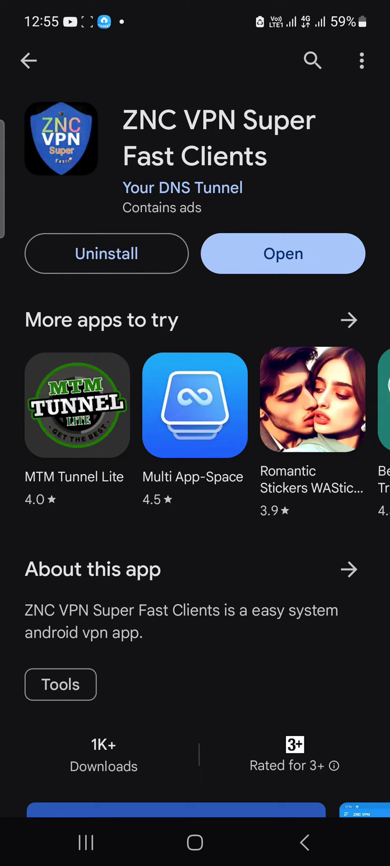
Launch ZNC VPN and choose LATER on the Telegram invitation to reach the Disconnected main screen.
{"action": "left_click", "coordinate": [283, 254]}
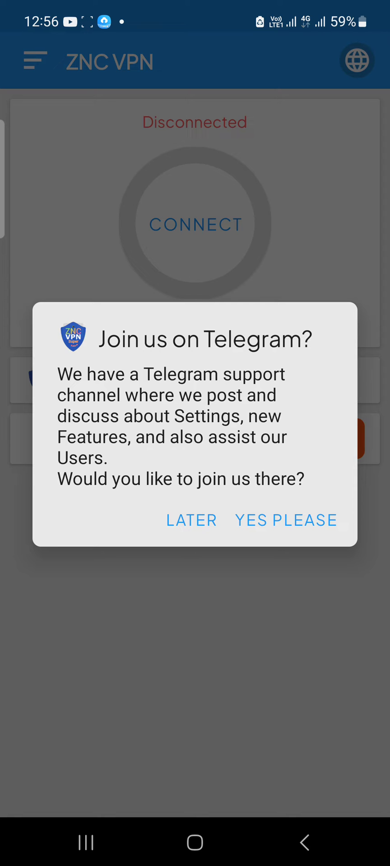
{"action": "left_click", "coordinate": [190, 519]}
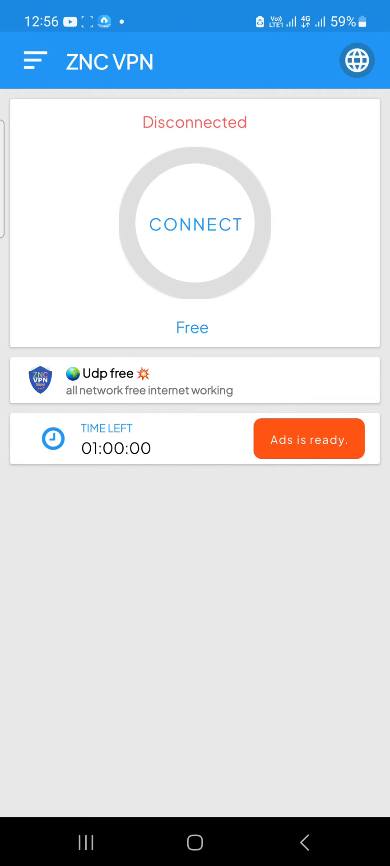
Choose a server location, connect, and allow the VPN connection request.
{"action": "left_click", "coordinate": [356, 60]}
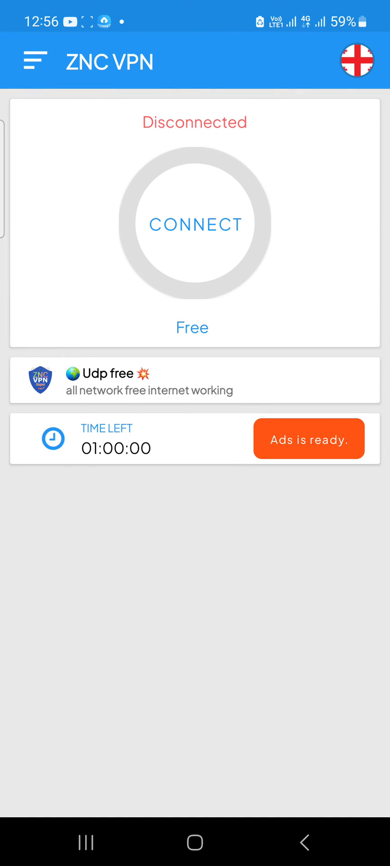
{"action": "left_click", "coordinate": [194, 224]}
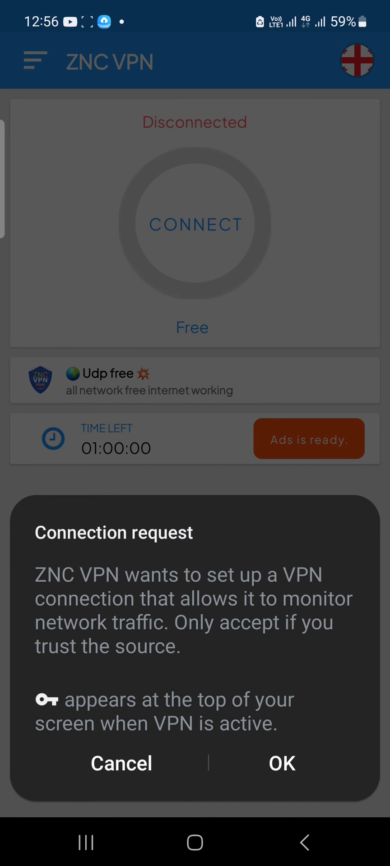
{"action": "left_click", "coordinate": [283, 763]}
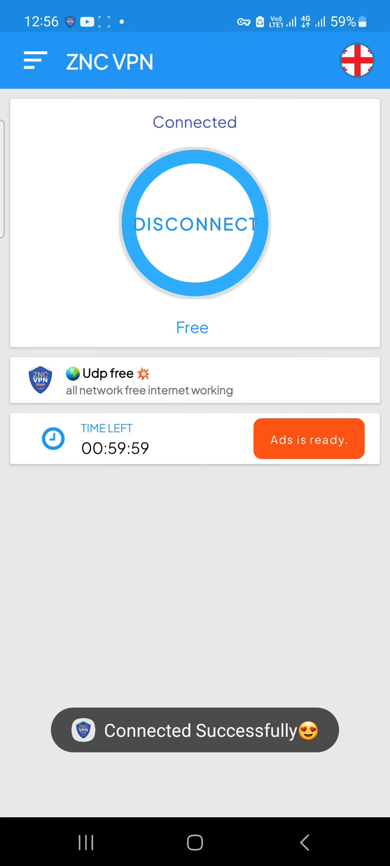